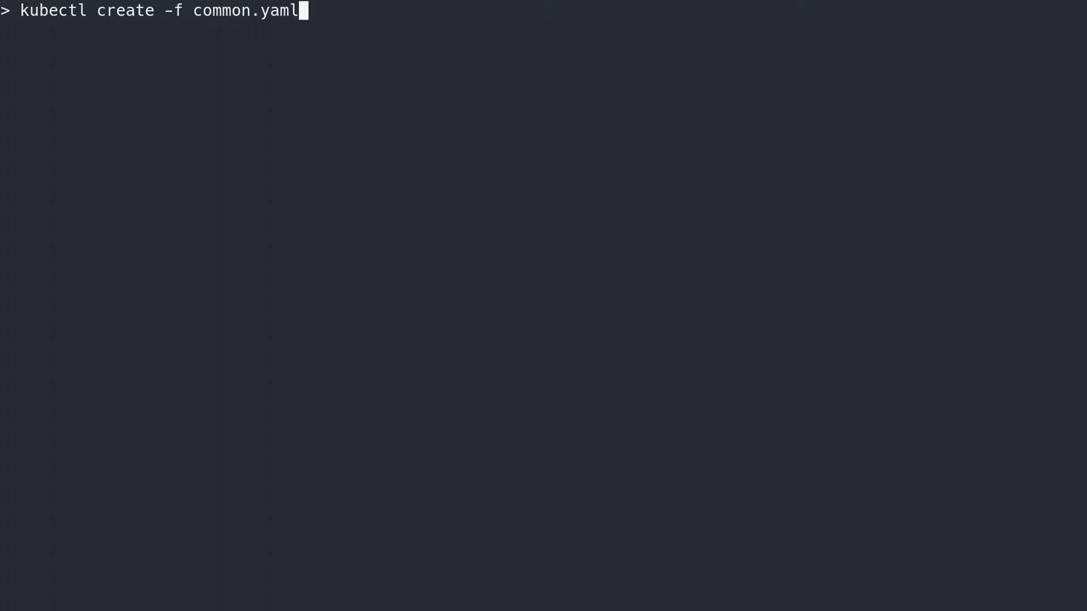
# Create Rook's common resources from common.yaml, then enter the operator.yaml create command.
pyautogui.press('Return')
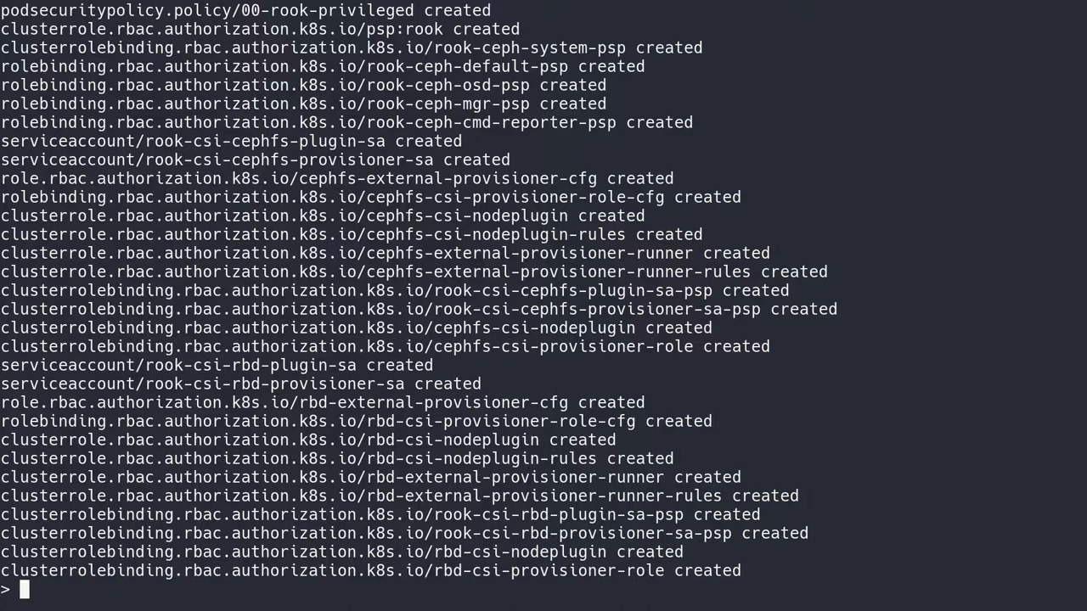
pyautogui.write('kubectl create -f operator.yaml')
pyautogui.write('kubectl create -f cl')
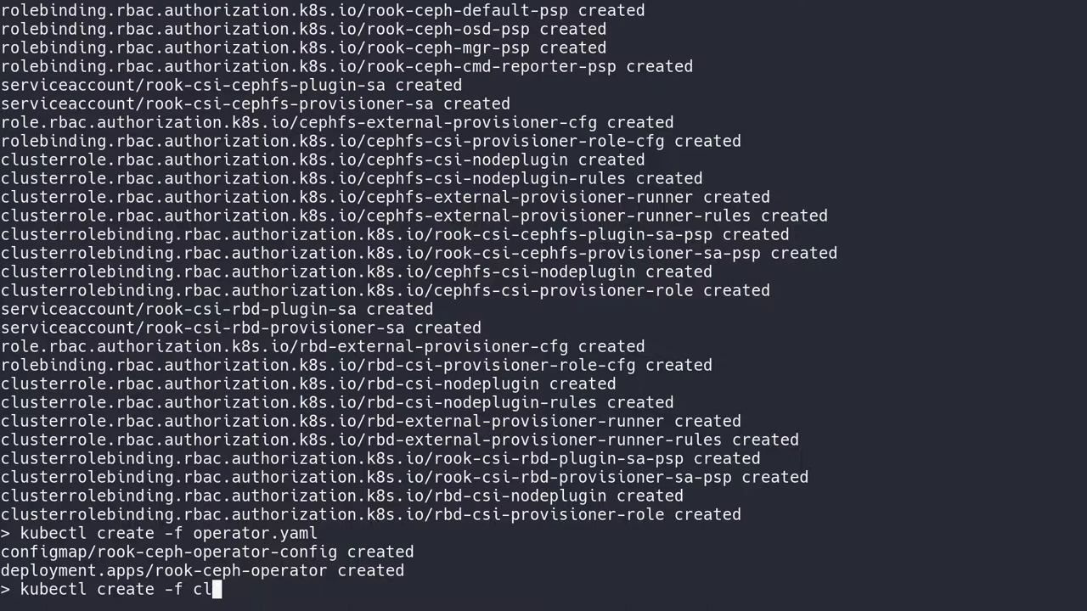
# Create the rook-ceph cluster from cluster.yaml and open cluster.yaml in less.
pyautogui.write('uster.yaml')
pyautogui.write('kubectl get -n rook-ceph po')
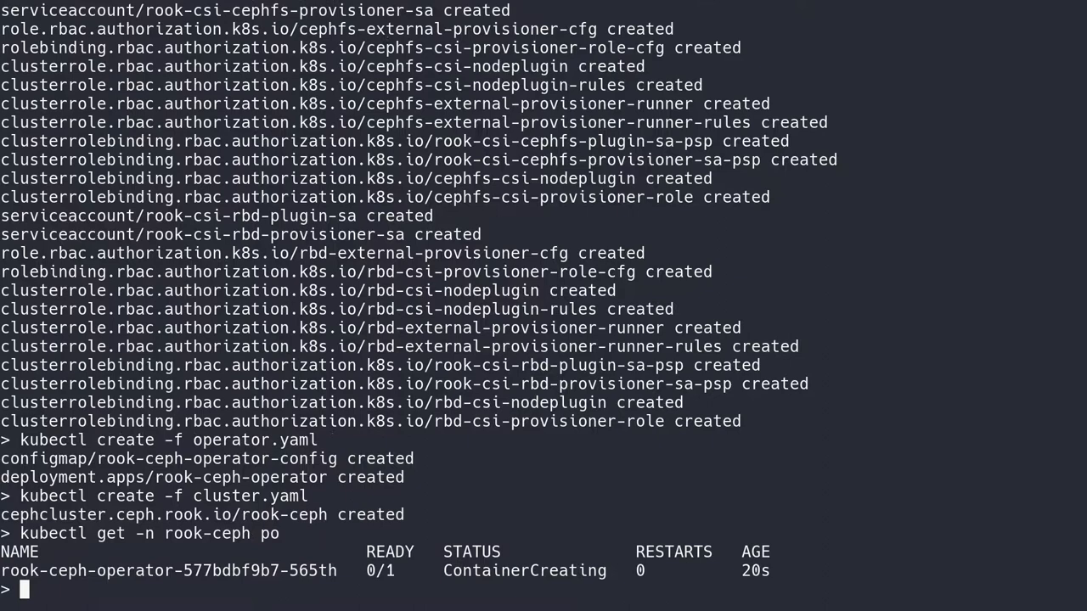
pyautogui.write('less')
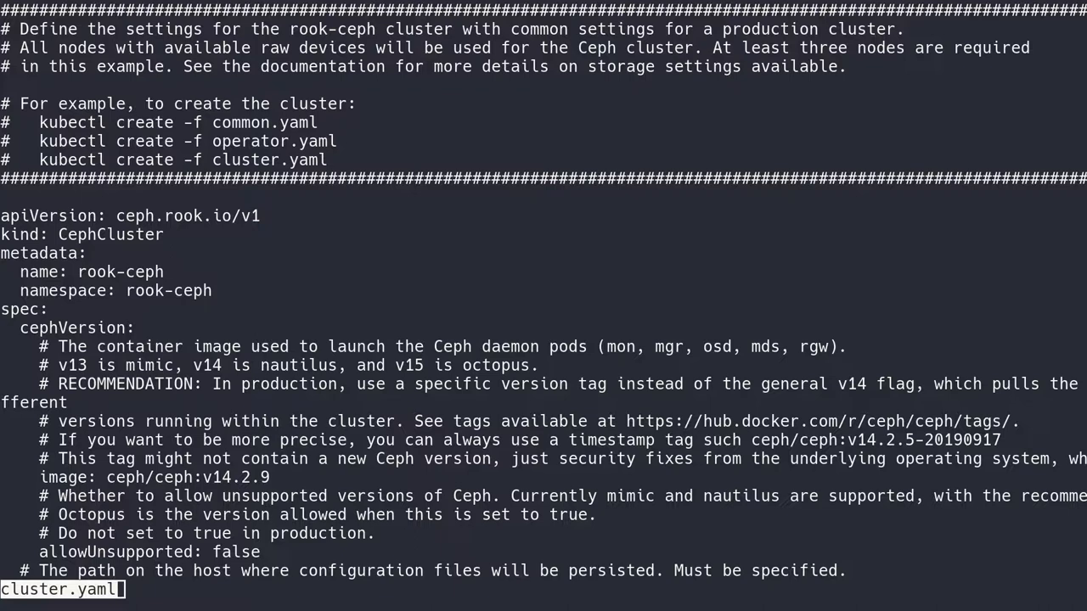
pyautogui.moveTo(64, 291)
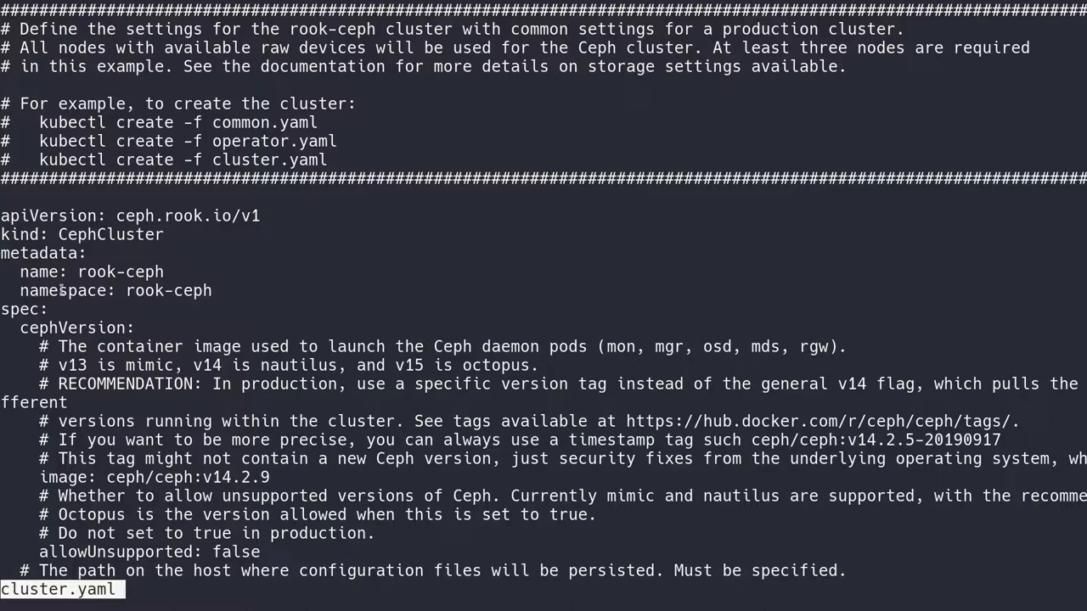
pyautogui.scroll(-3)
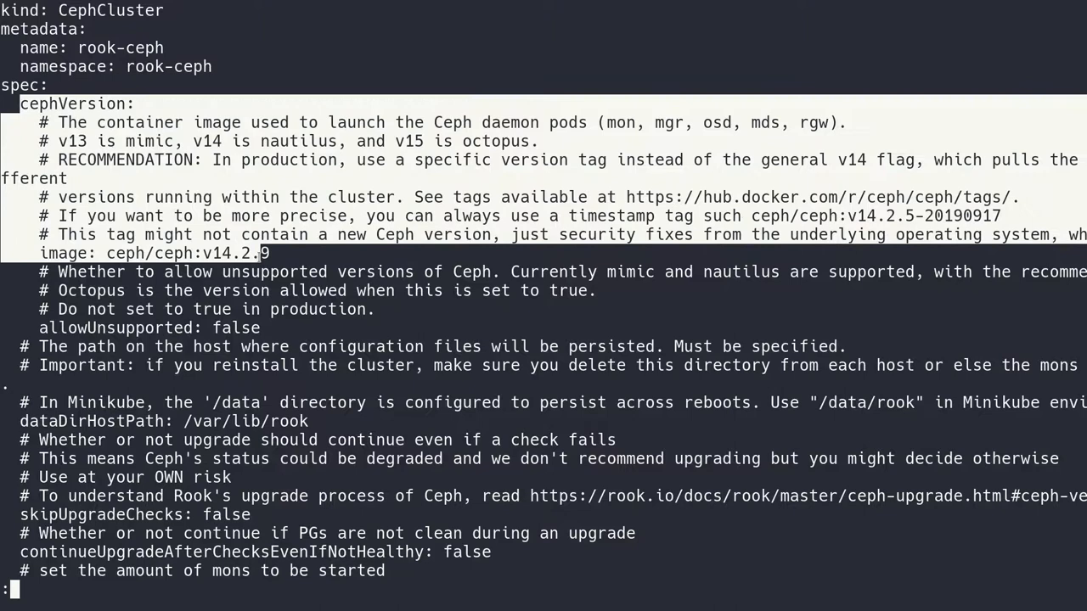
pyautogui.scroll(-3)
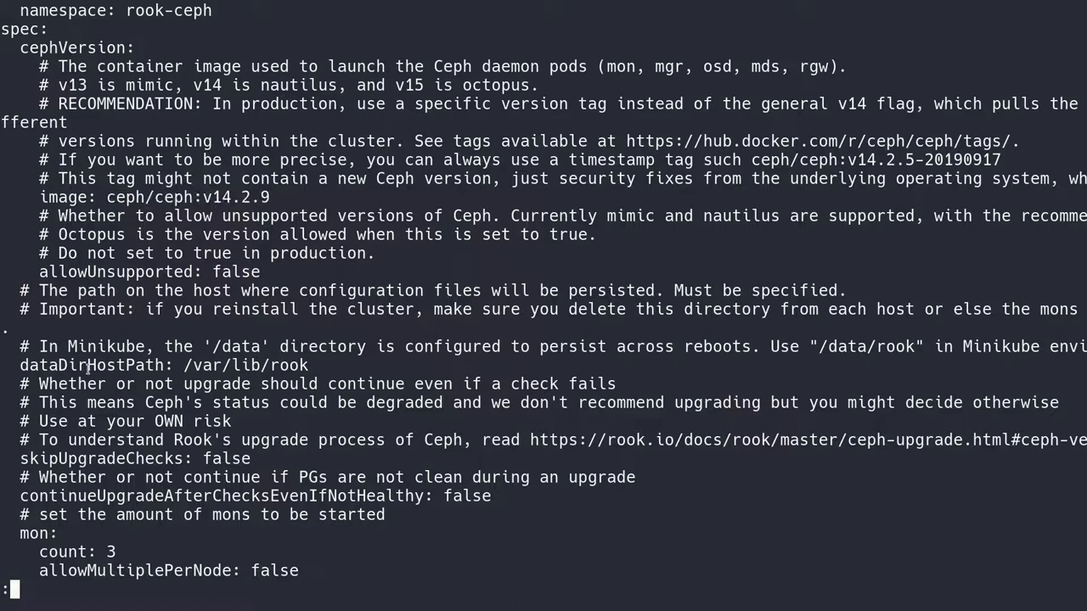
pyautogui.doubleClick(94, 365)
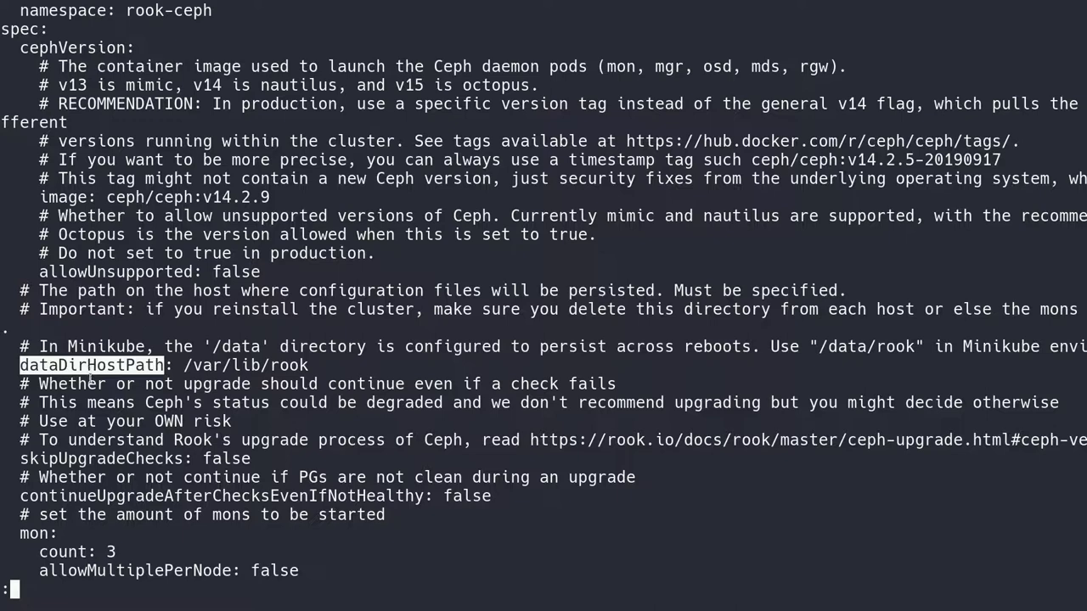
pyautogui.scroll(-3)
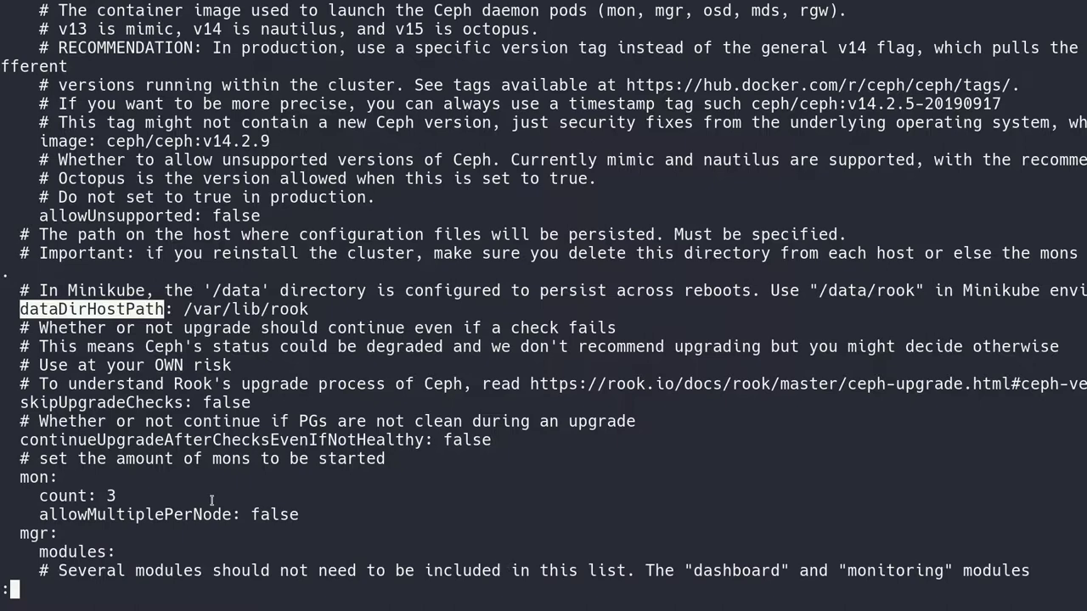
pyautogui.scroll(-3)
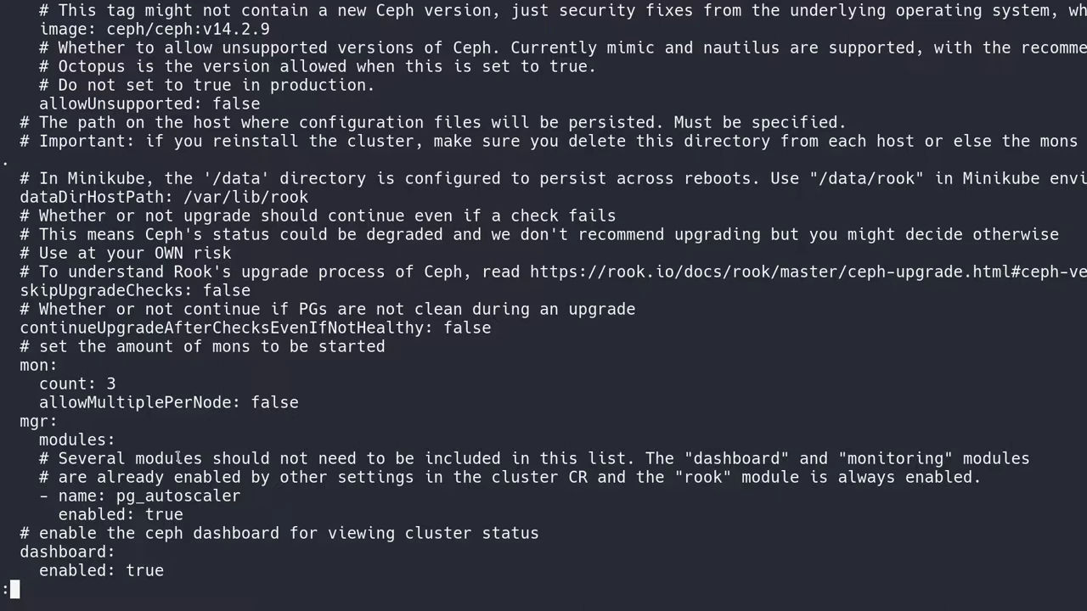
pyautogui.scroll(-3)
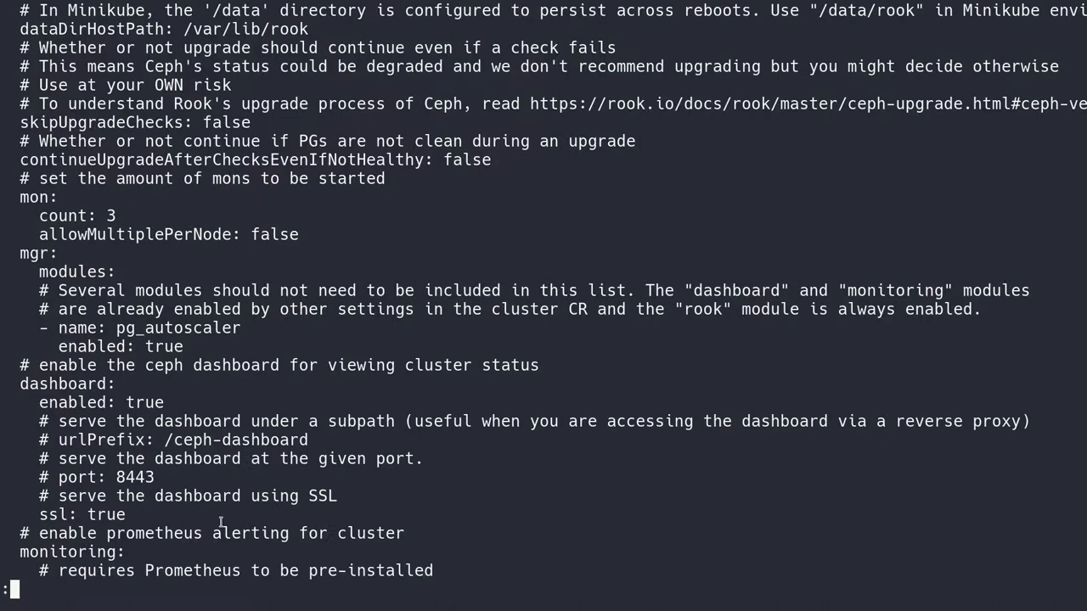
pyautogui.scroll(-3)
pyautogui.write('kubectl get -n rook-ceph po')
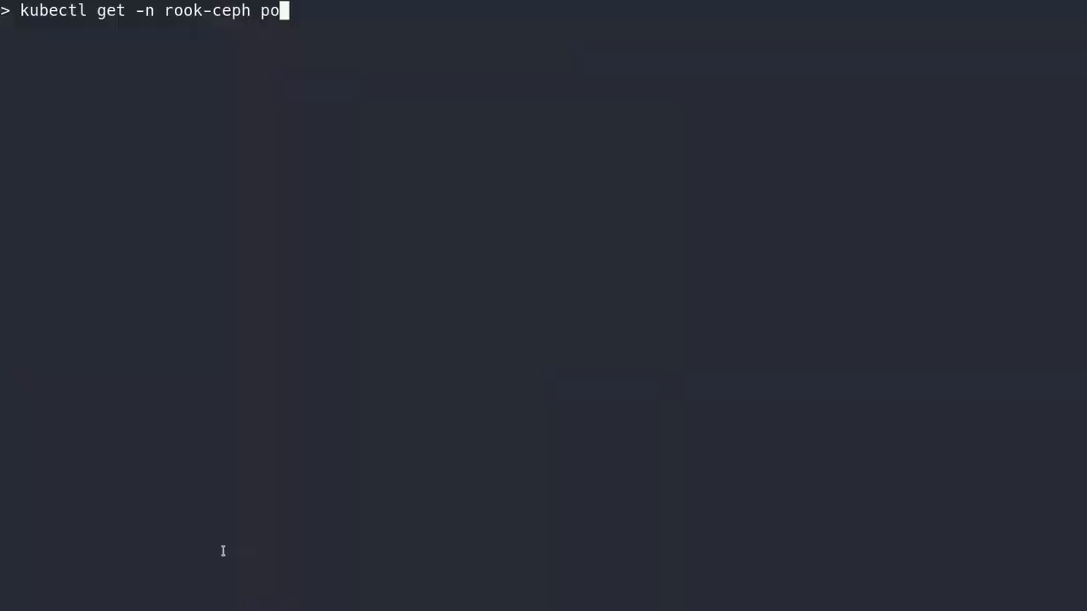
# List the rook-ceph pods twice to watch the mons, mgr and OSD prepare jobs.
pyautogui.press('Return')
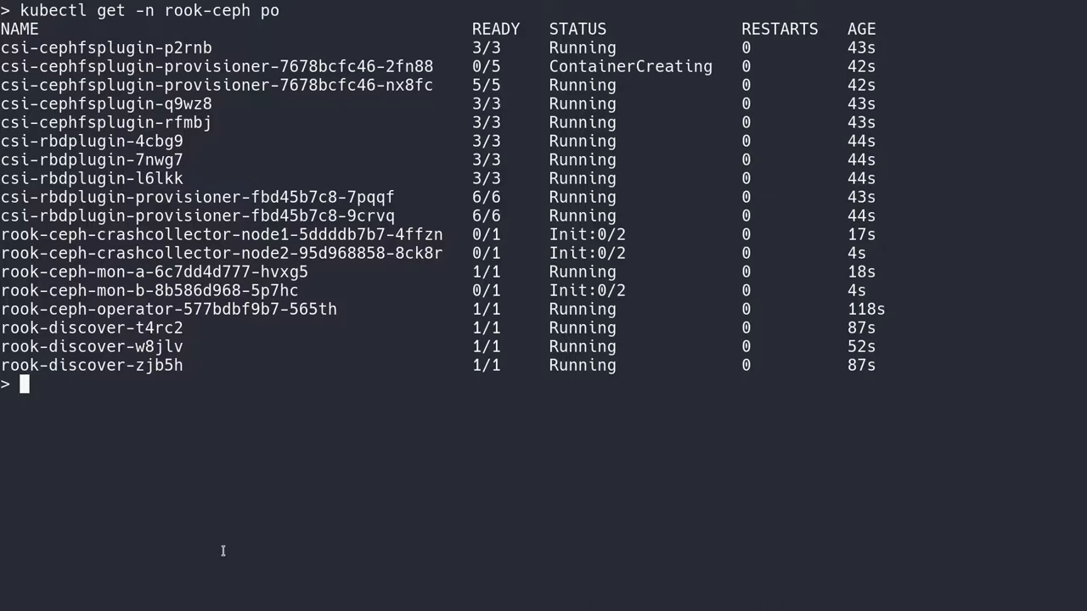
pyautogui.press('Return')
pyautogui.write('kubectl get -n rook-ceph po')
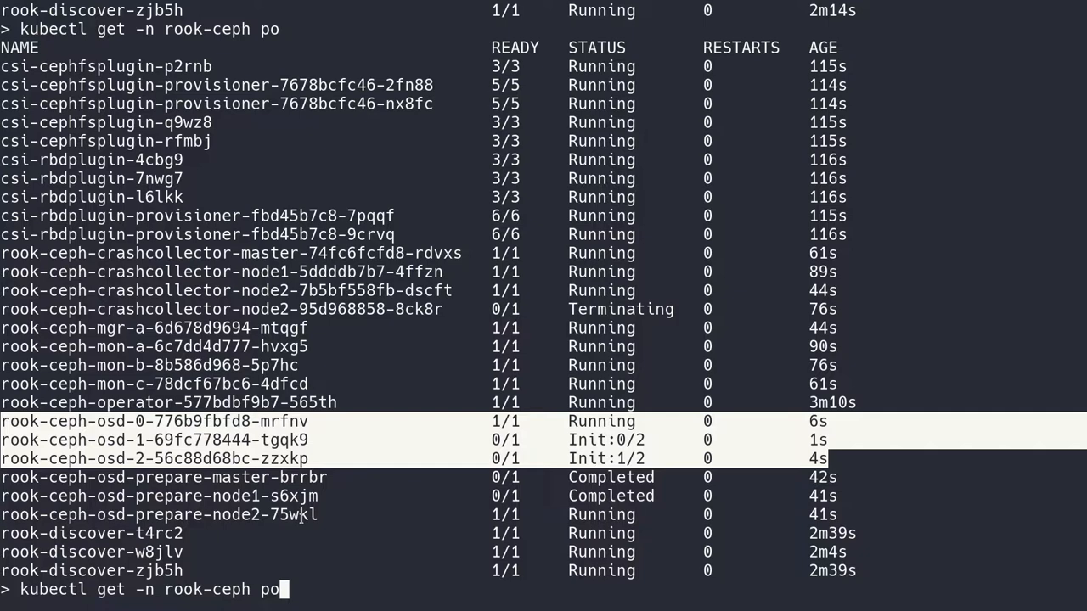
# Re-list rook-ceph pods until rook-ceph-osd-0 through osd-3 show Running.
pyautogui.press('Return')
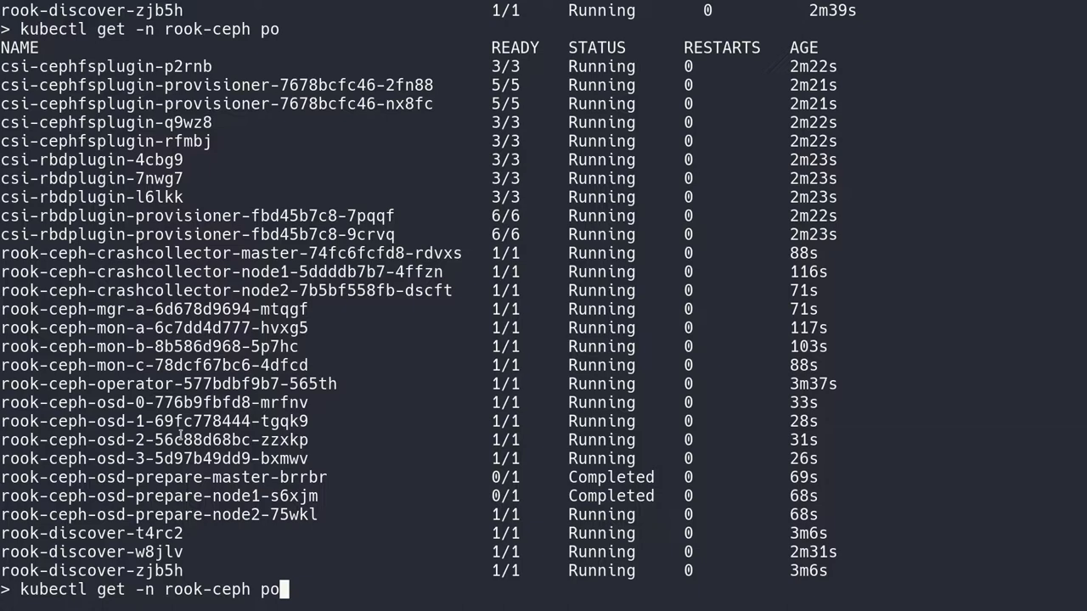
pyautogui.press('Return')
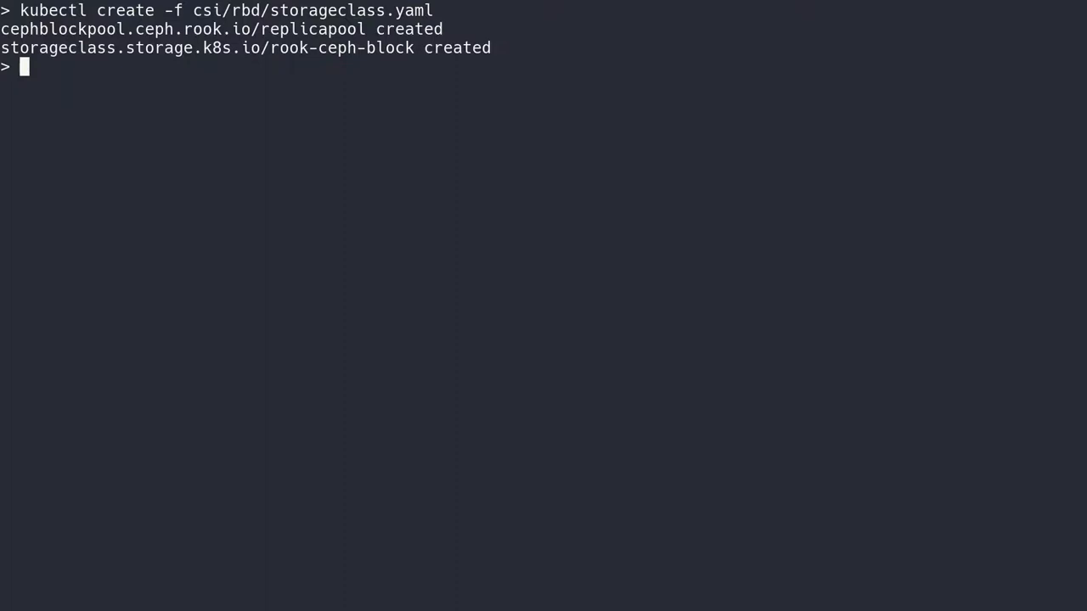
# Begin a kubectl get command after creating the replicapool and rook-ceph-block storage class.
pyautogui.write('kubectl get')
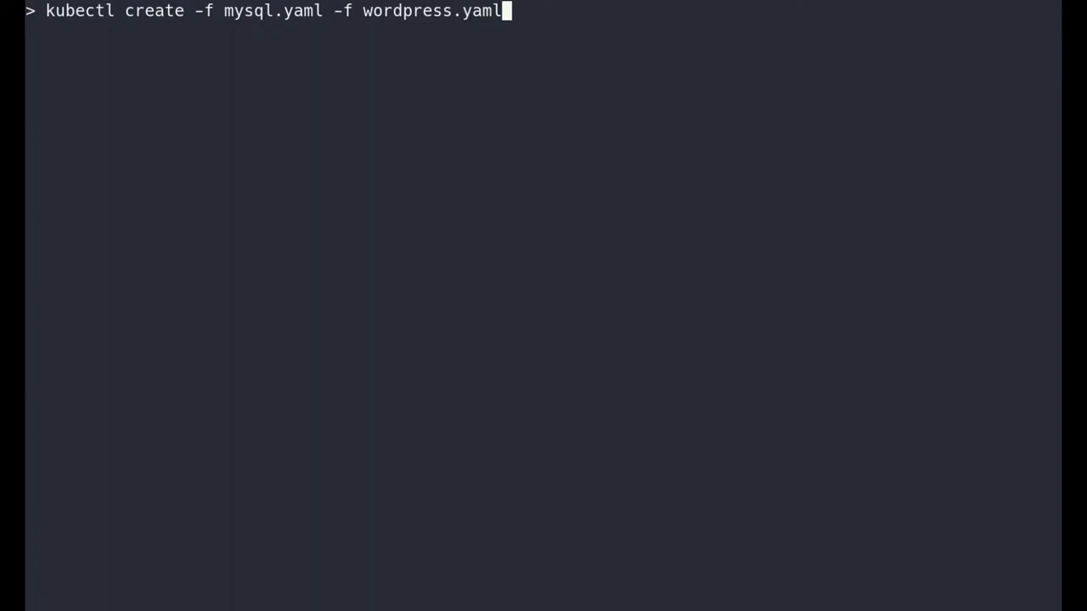
# Create MySQL and WordPress from their YAML files, watch pods start, and confirm PVCs are bound.
pyautogui.press('Return')
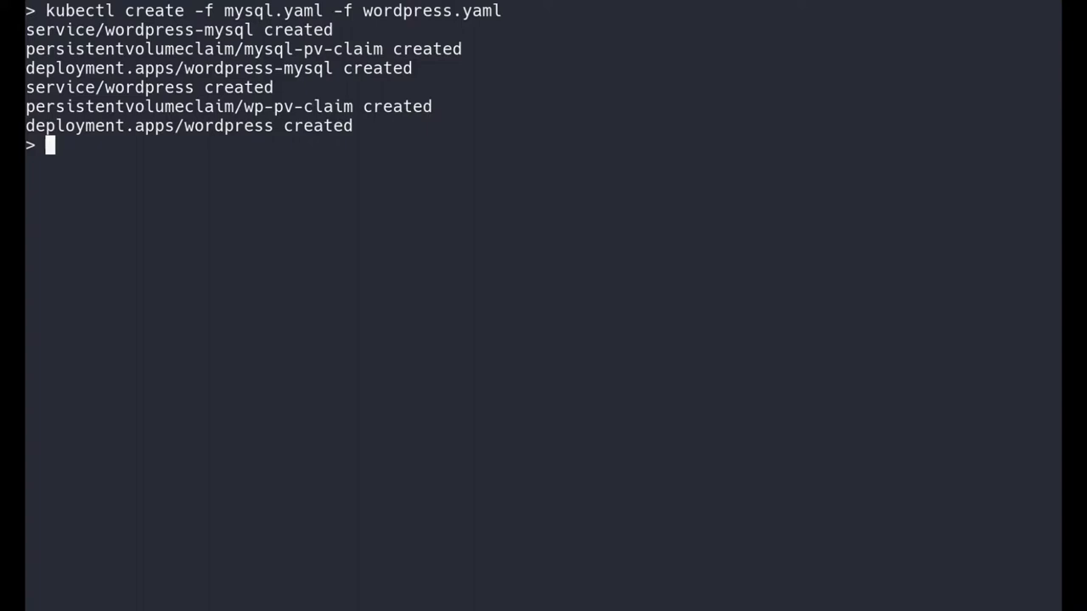
pyautogui.write('kubectl get pod,pvc -w')
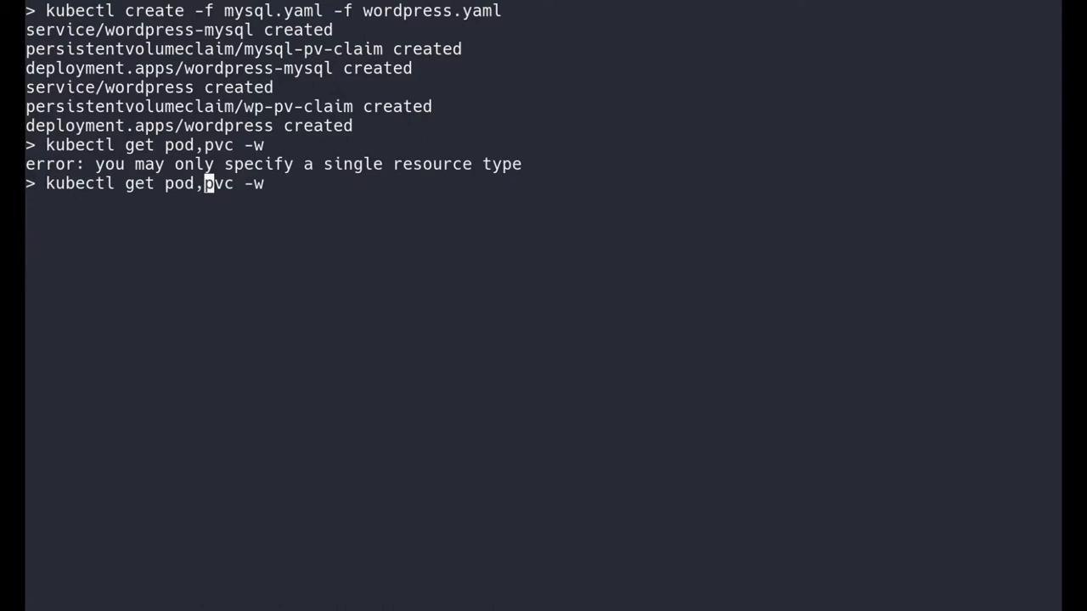
pyautogui.press('Return')
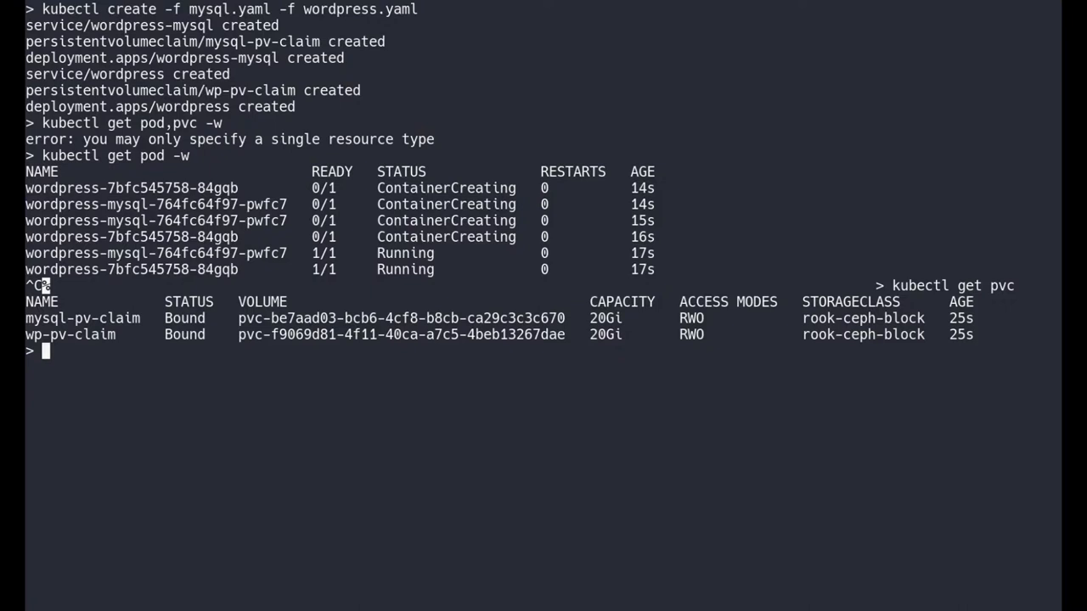
pyautogui.write('kubectl get pvc')
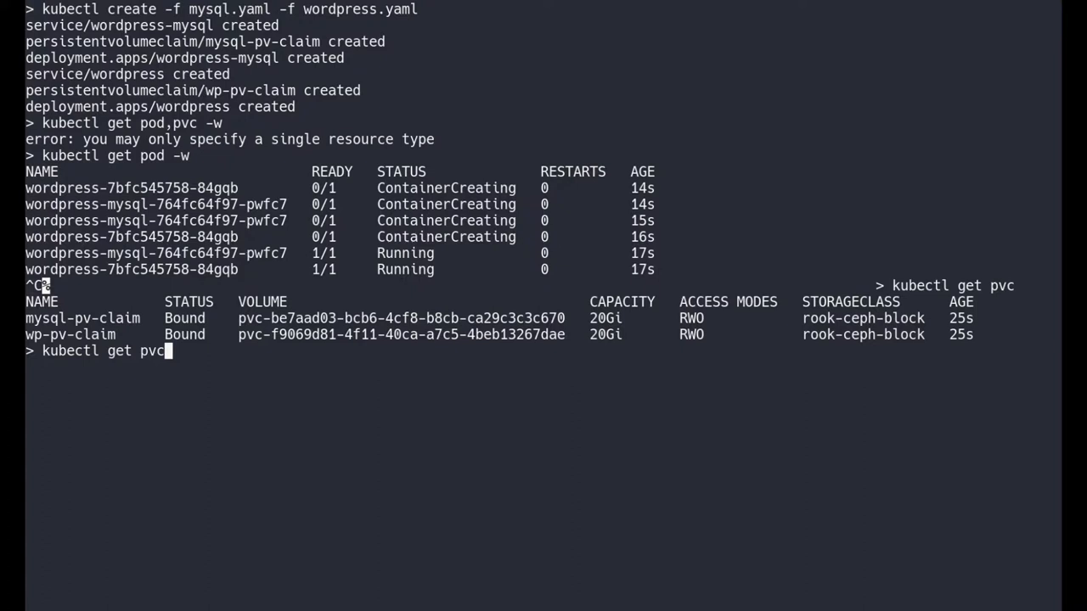
pyautogui.write('od')
pyautogui.press('Return')
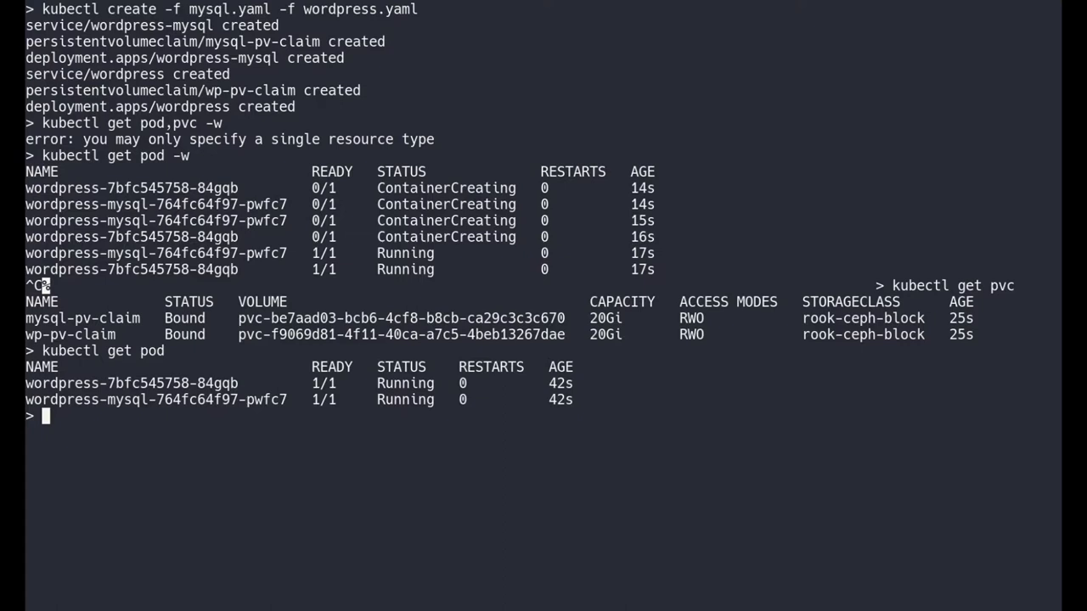